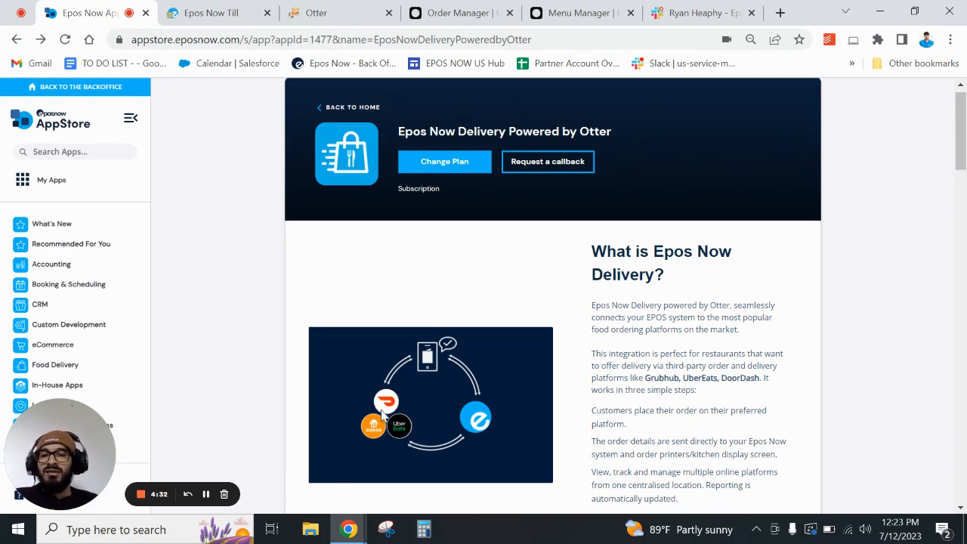
pyautogui.moveTo(391, 441)
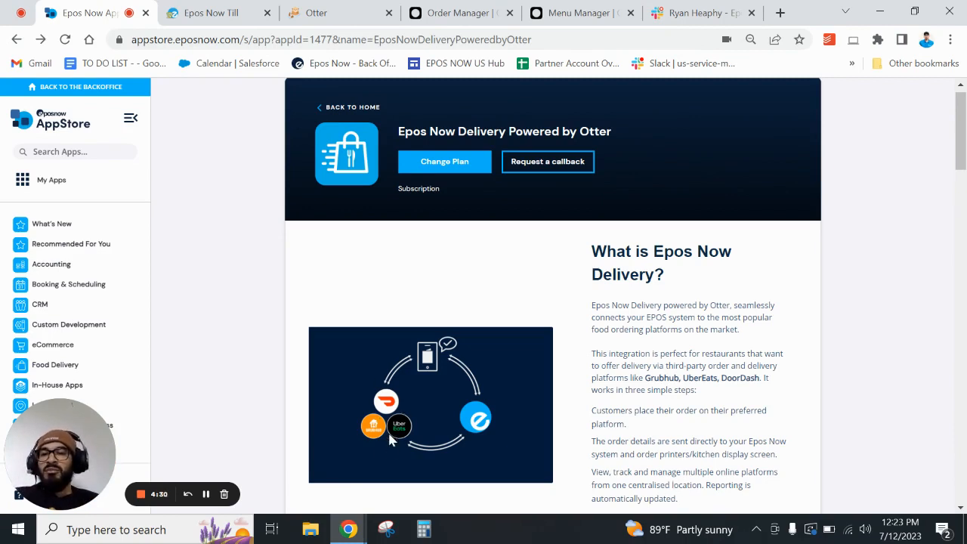
pyautogui.moveTo(446, 352)
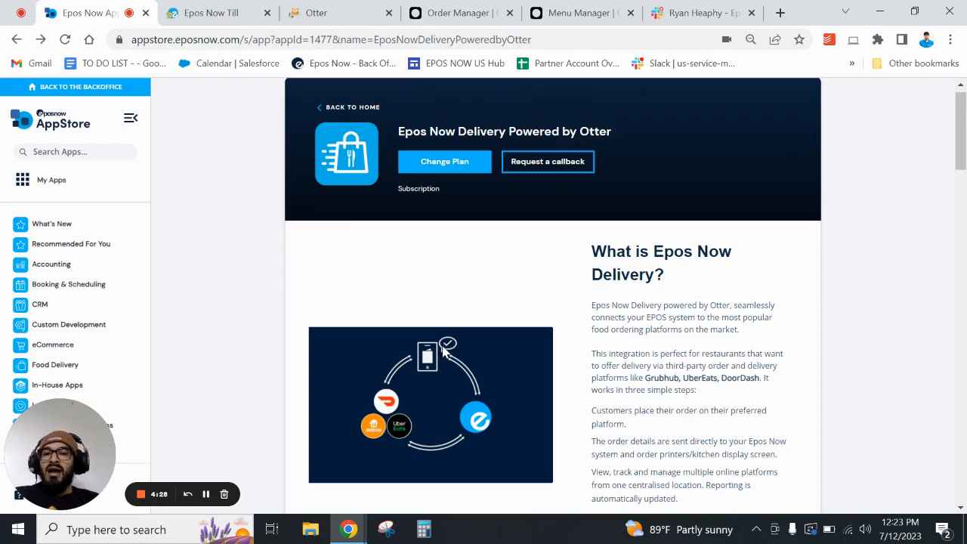
pyautogui.moveTo(421, 378)
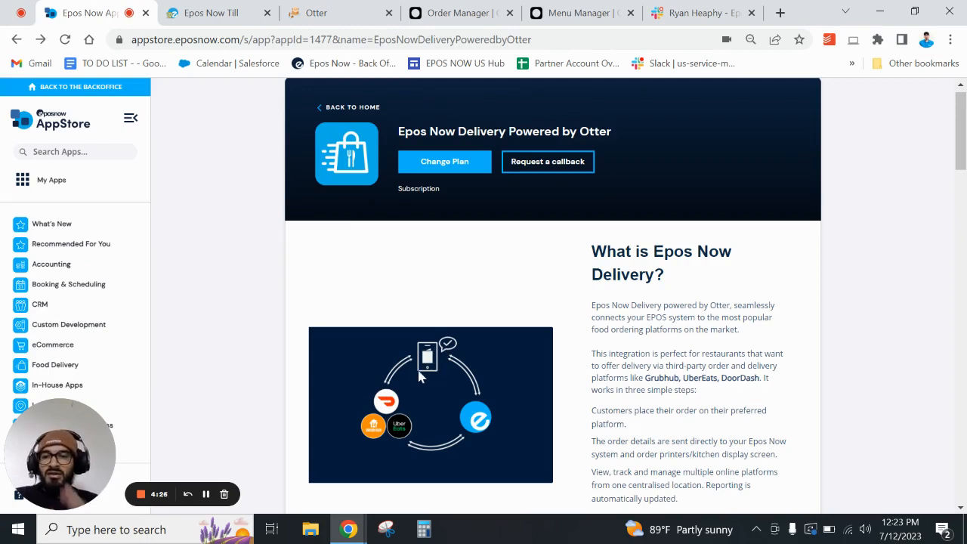
pyautogui.moveTo(427, 352)
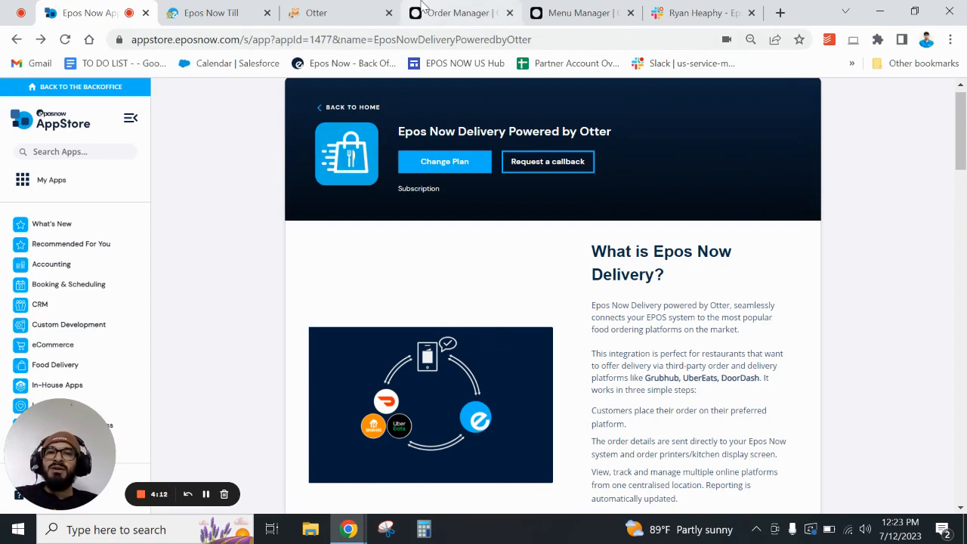
# View Otter's order management page with its orders tablet and receipt printer
pyautogui.click(453, 13)
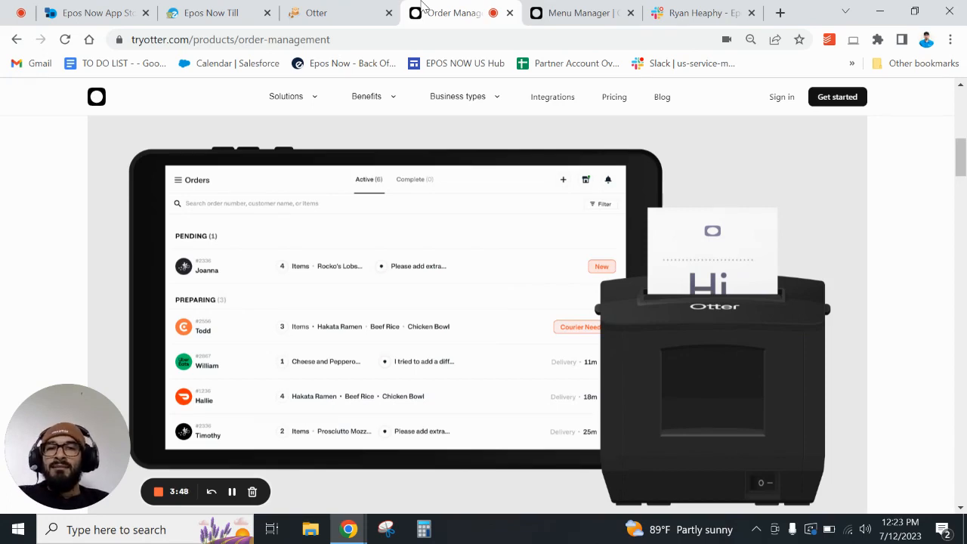
# View Otter's menu management page showing the Zilker Coffee & Cafe breakfast menu
pyautogui.click(578, 13)
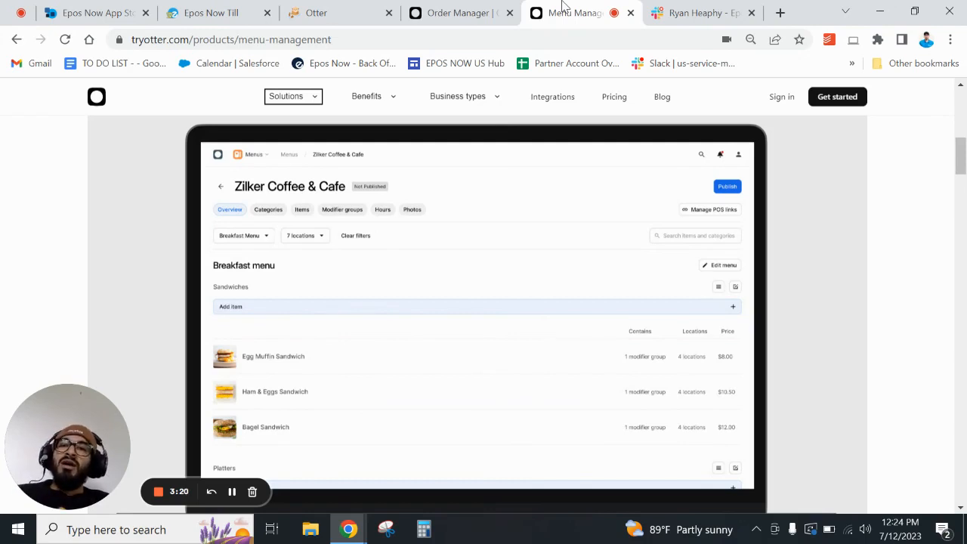
# Return to the Epos Now Delivery Powered by Otter app page and its plan options
pyautogui.click(90, 12)
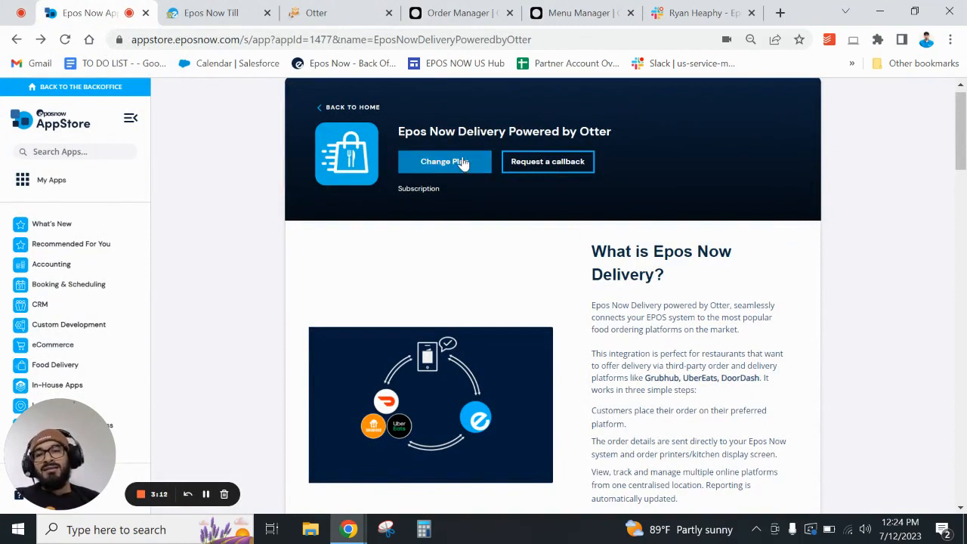
pyautogui.moveTo(412, 161)
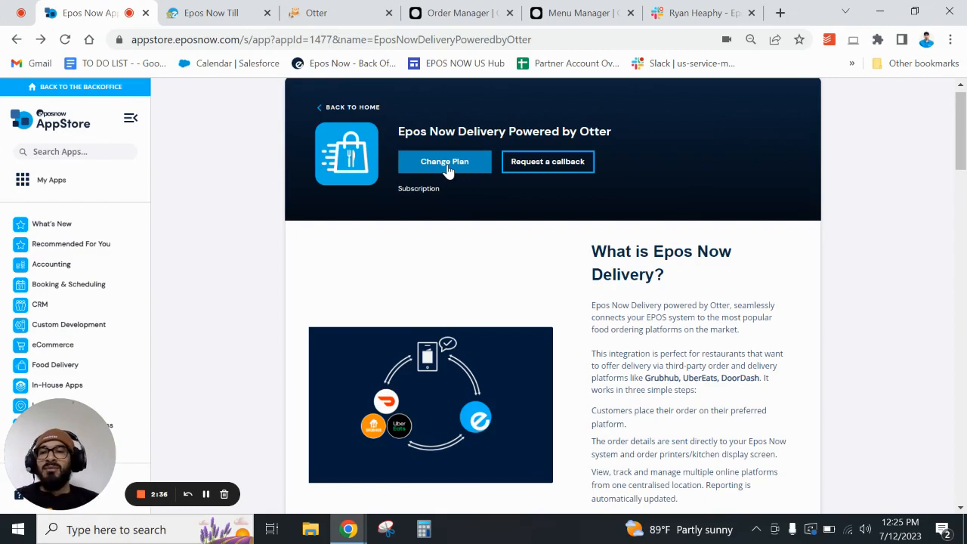
pyautogui.moveTo(52, 180)
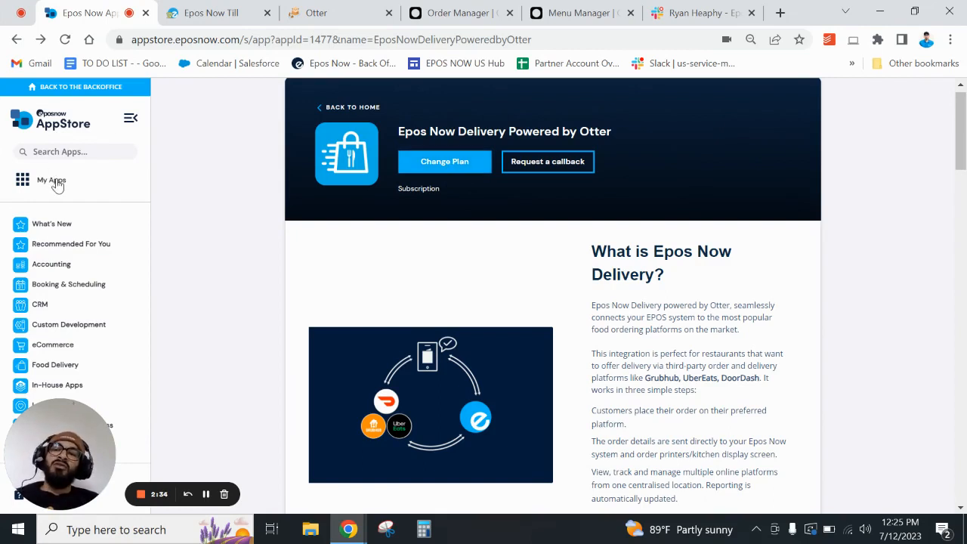
# Filter My Apps by 'otter' and start setup of Epos Now Delivery Powered by Otter
pyautogui.click(52, 180)
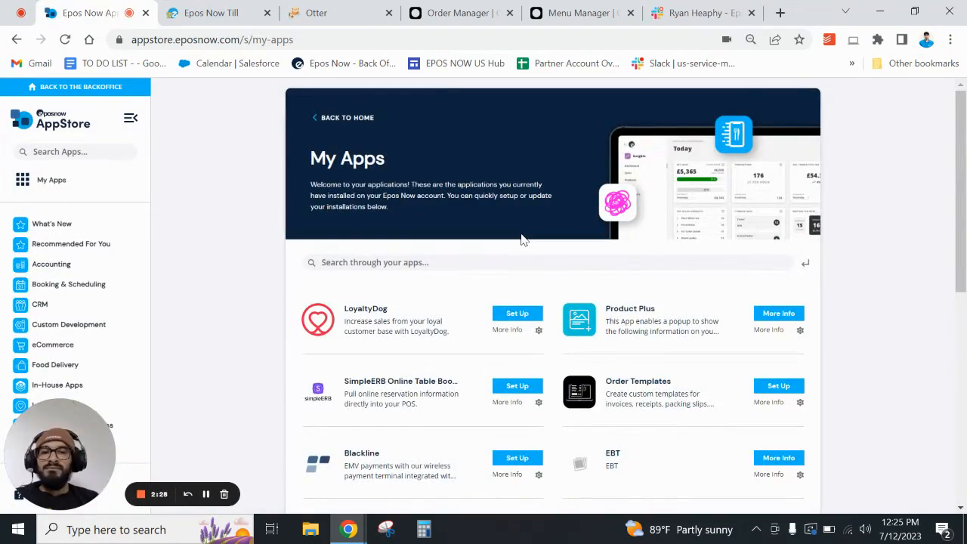
pyautogui.write('otter')
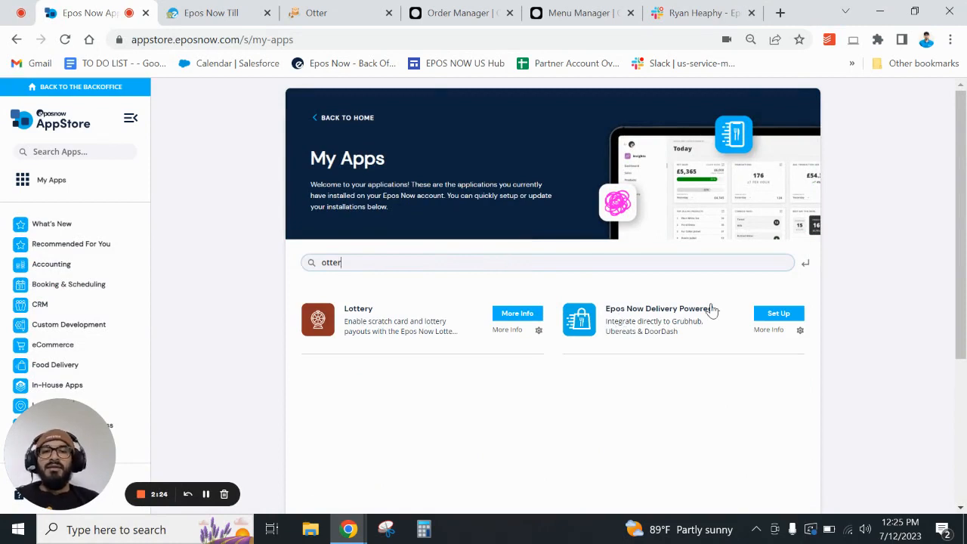
pyautogui.click(778, 313)
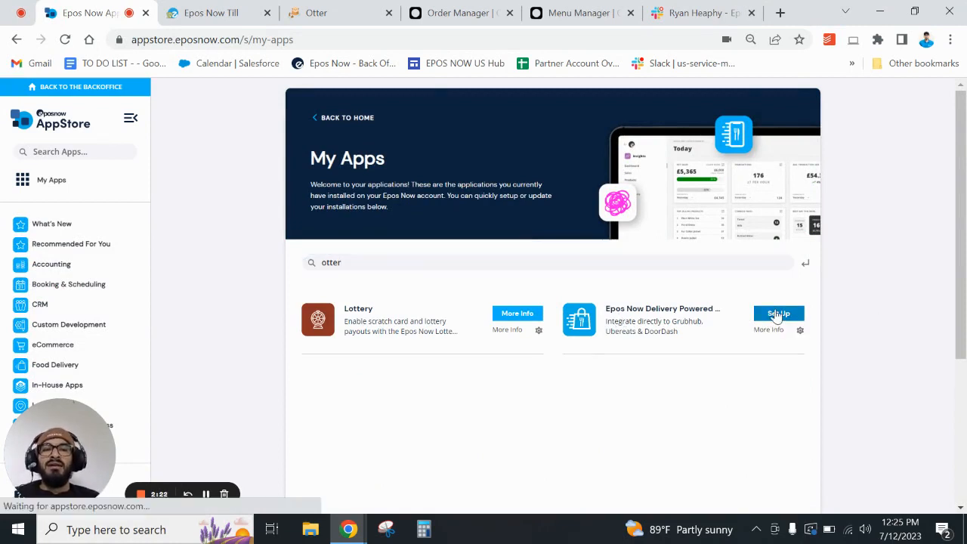
# Load the Delivery Powered by Otter thank-you page saying Otter will make contact
pyautogui.click(779, 314)
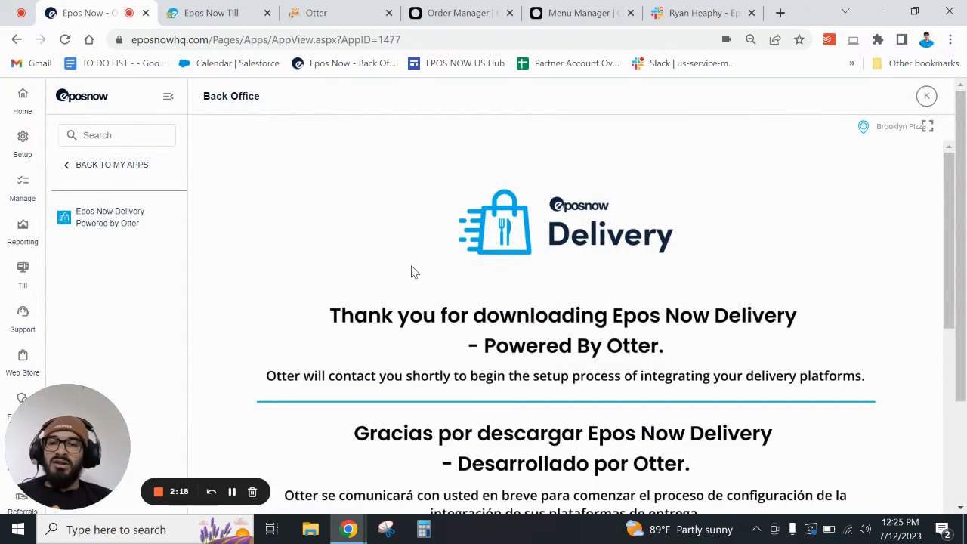
pyautogui.moveTo(501, 223)
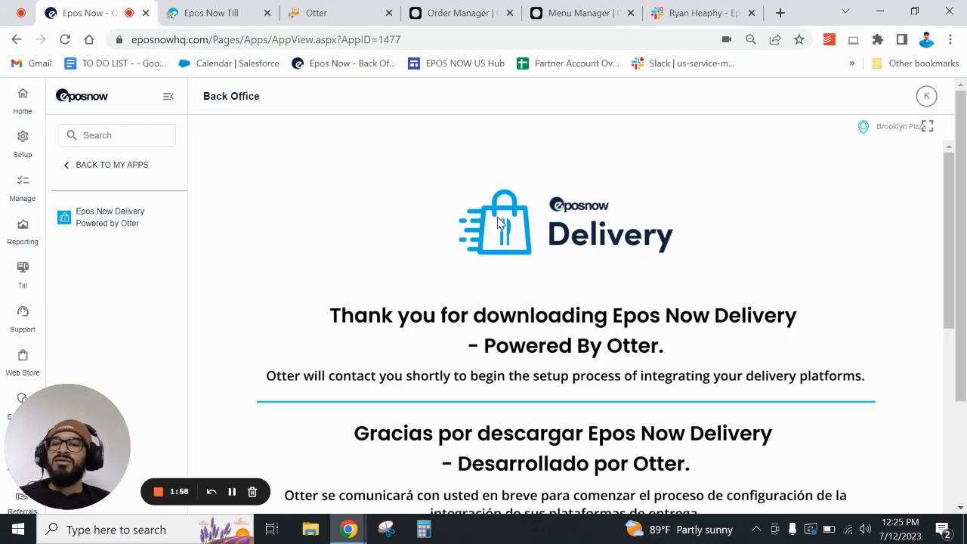
pyautogui.moveTo(293, 107)
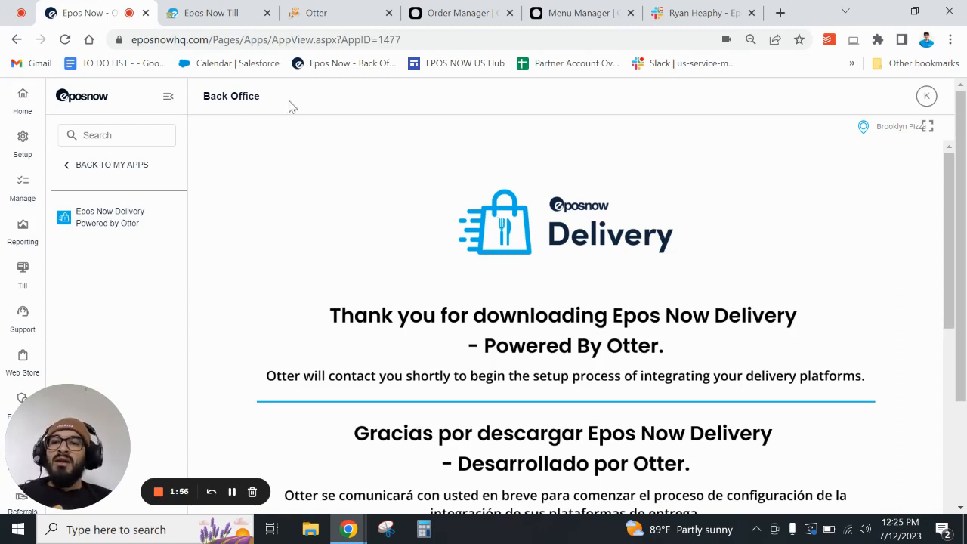
pyautogui.moveTo(397, 263)
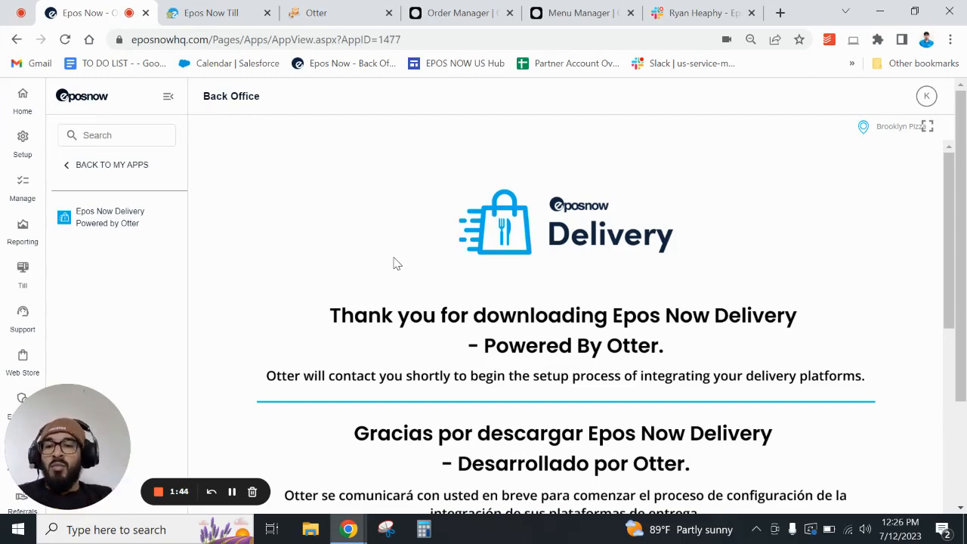
pyautogui.moveTo(363, 28)
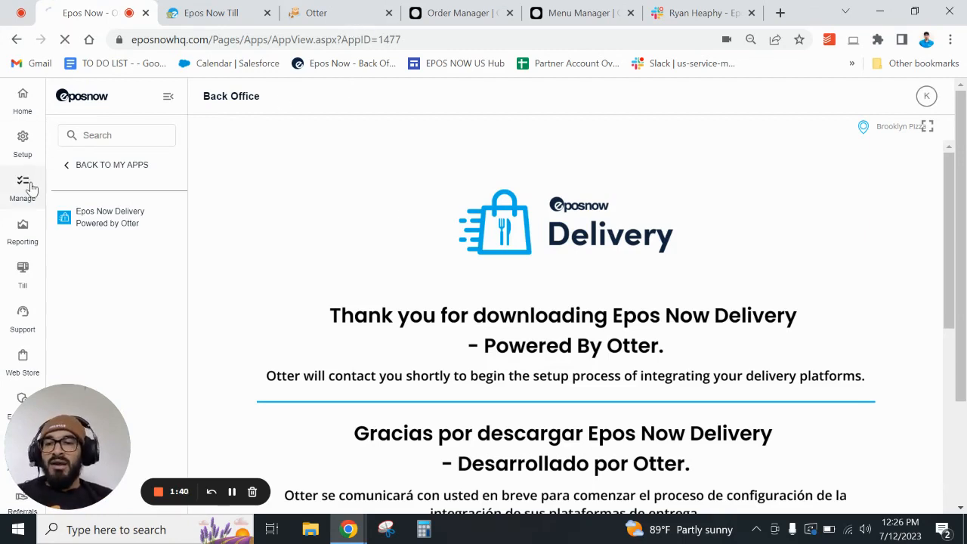
# Scan the Product List columns, then view Categories including OTTER Kevinglobal menu
pyautogui.click(22, 186)
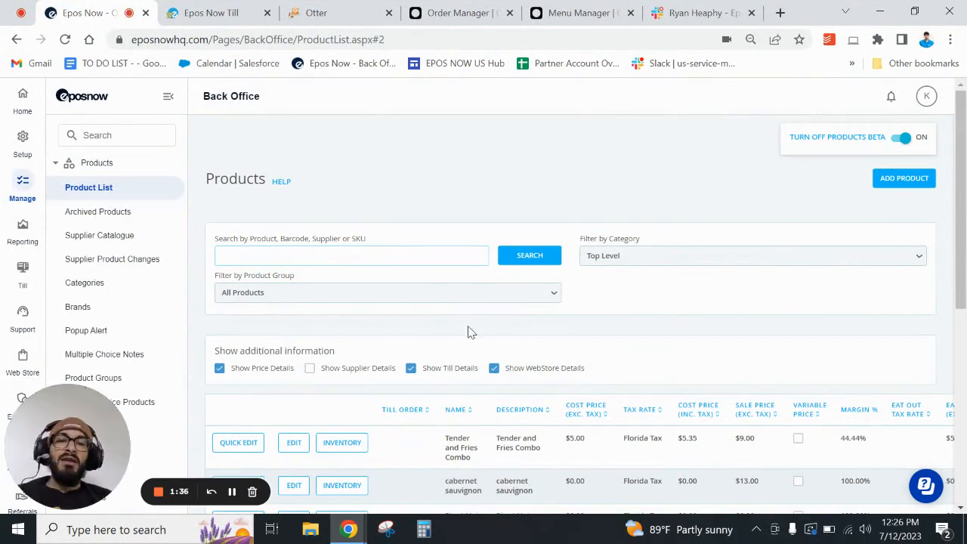
pyautogui.moveTo(491, 378)
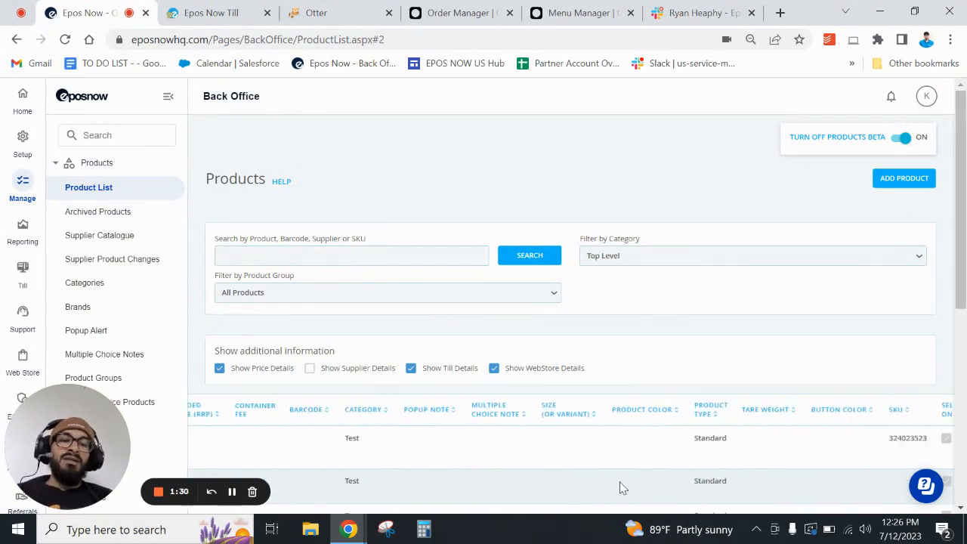
pyautogui.hscroll(3)
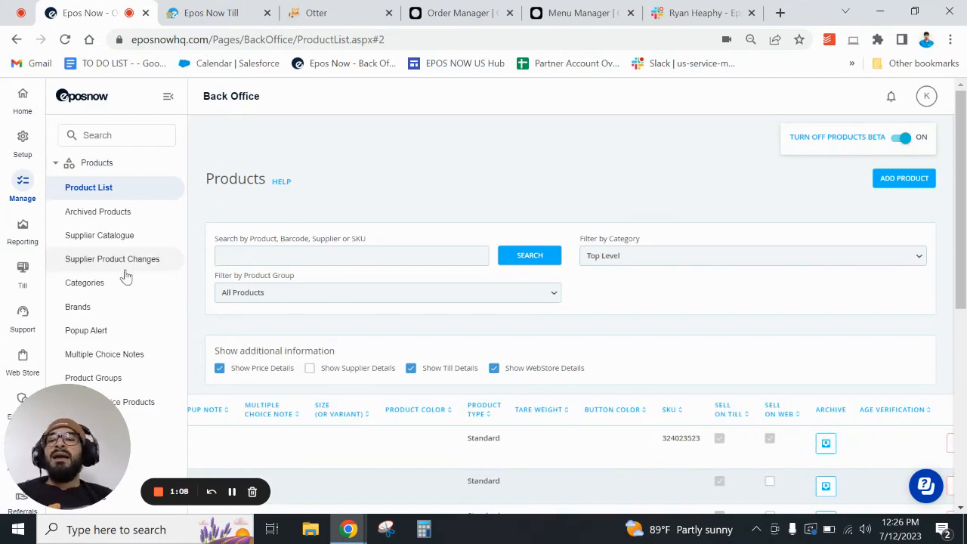
pyautogui.click(85, 282)
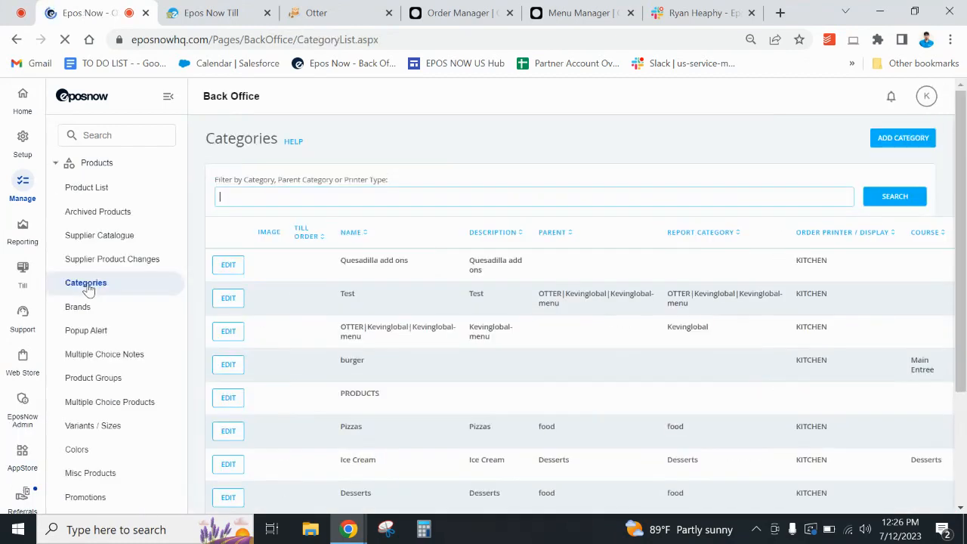